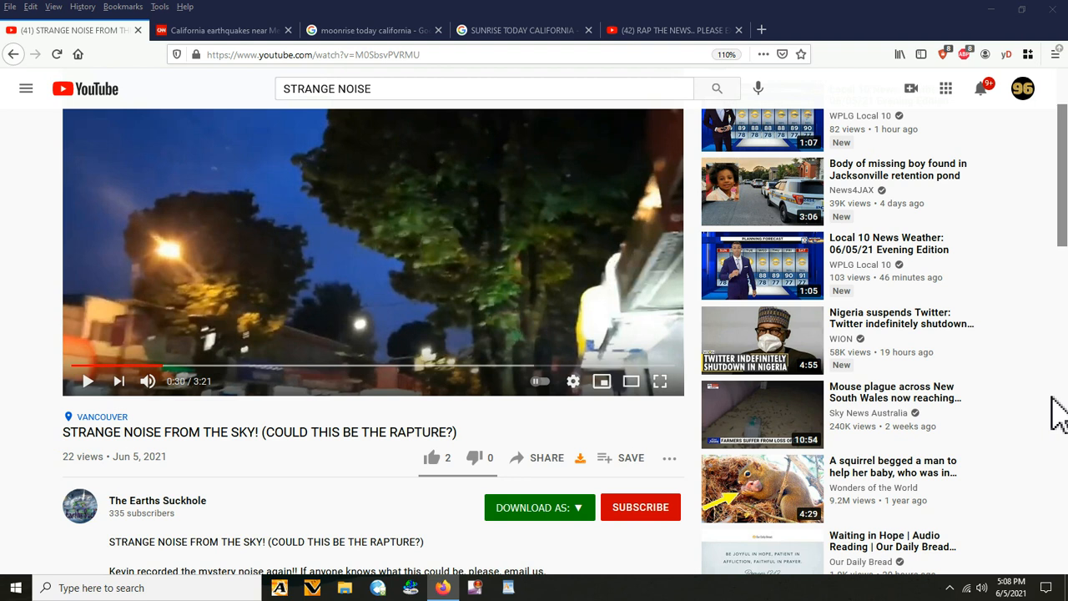
pyautogui.moveTo(228, 499)
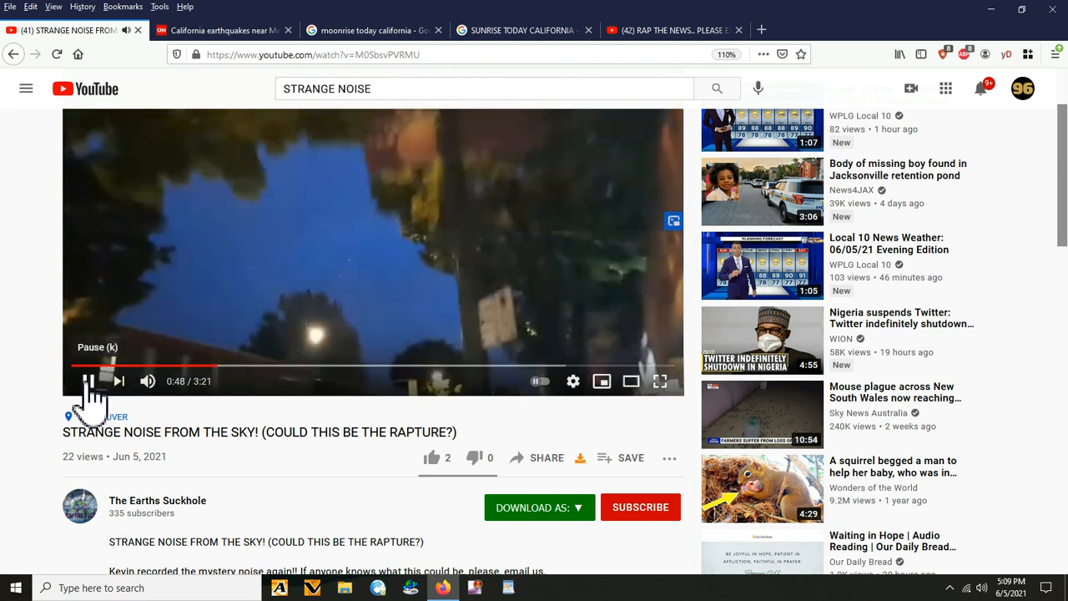
# - Pause the strange sky noise video at 0:49, view the CNN earthquake article, then the moonrise results
pyautogui.click(87, 381)
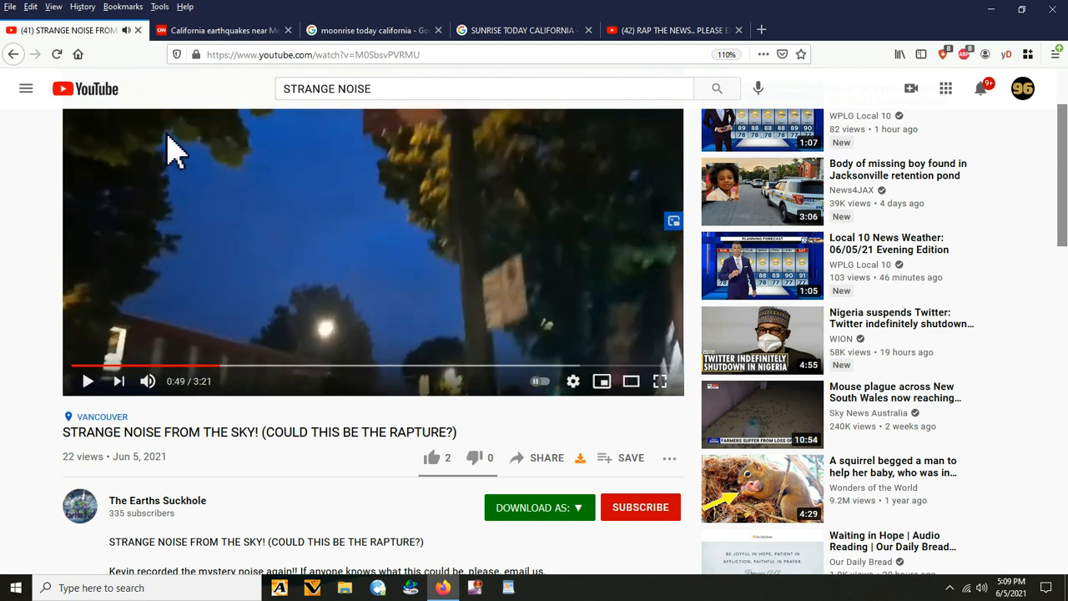
pyautogui.click(226, 29)
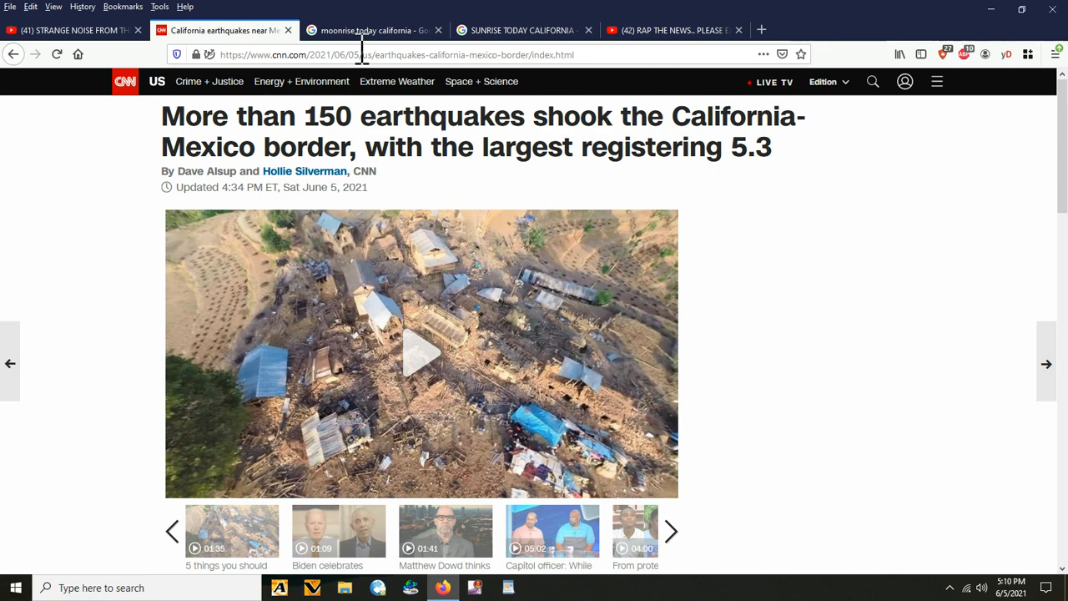
pyautogui.click(376, 30)
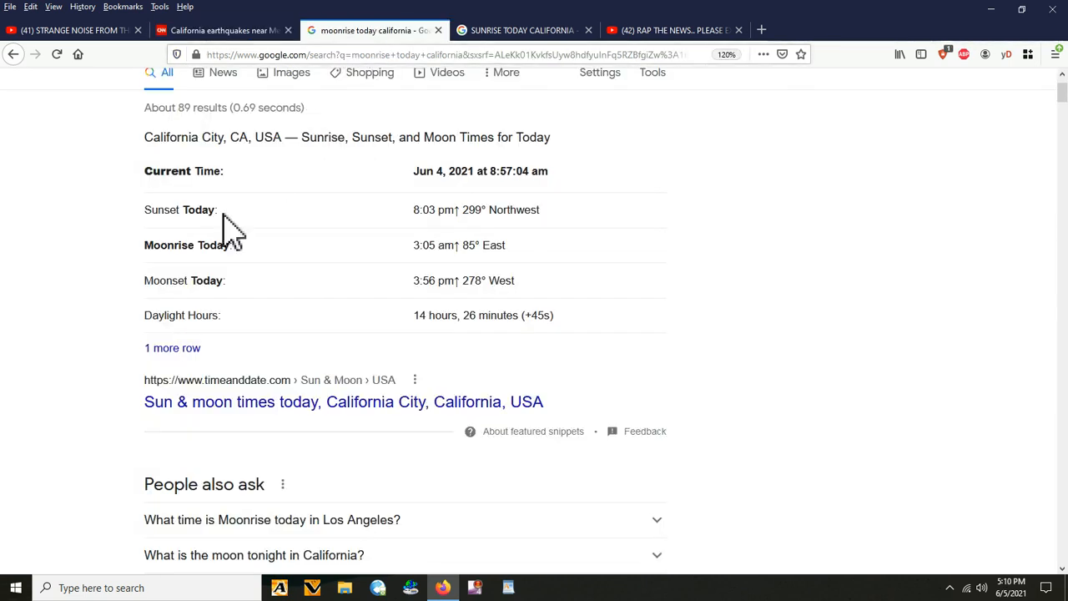
pyautogui.moveTo(434, 245)
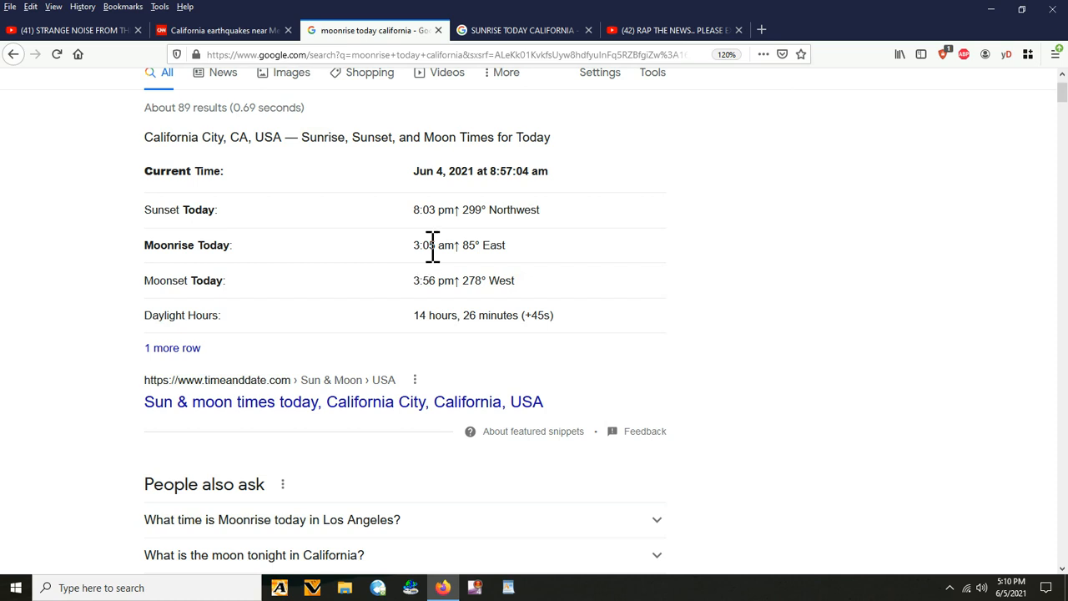
pyautogui.moveTo(535, 31)
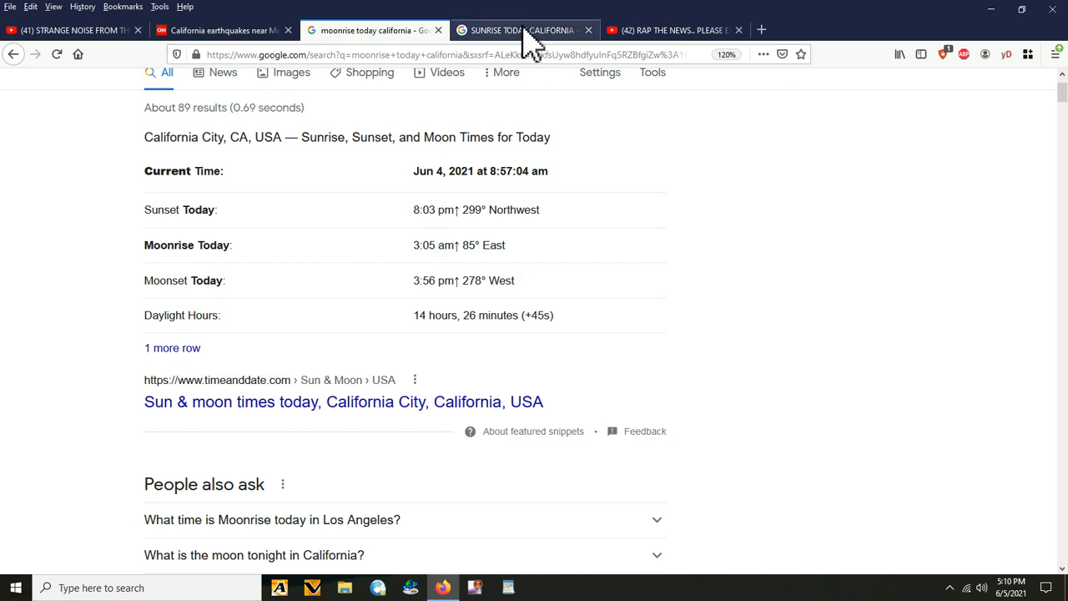
# - Show the sunrise today California results (5:42 AM in Los Angeles), revisiting the moonrise tab once
pyautogui.click(529, 28)
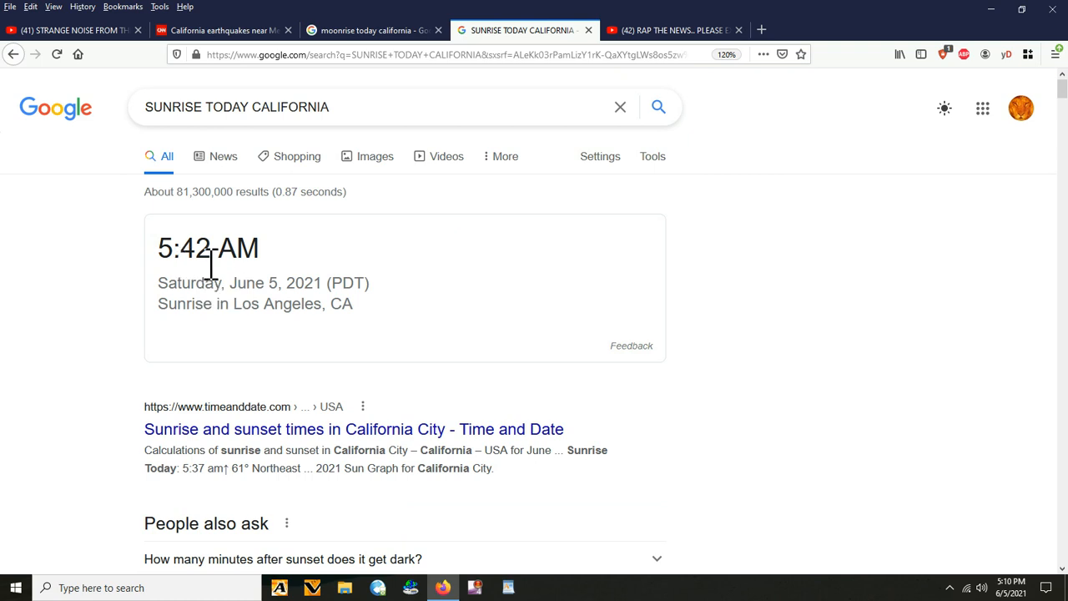
pyautogui.moveTo(213, 288)
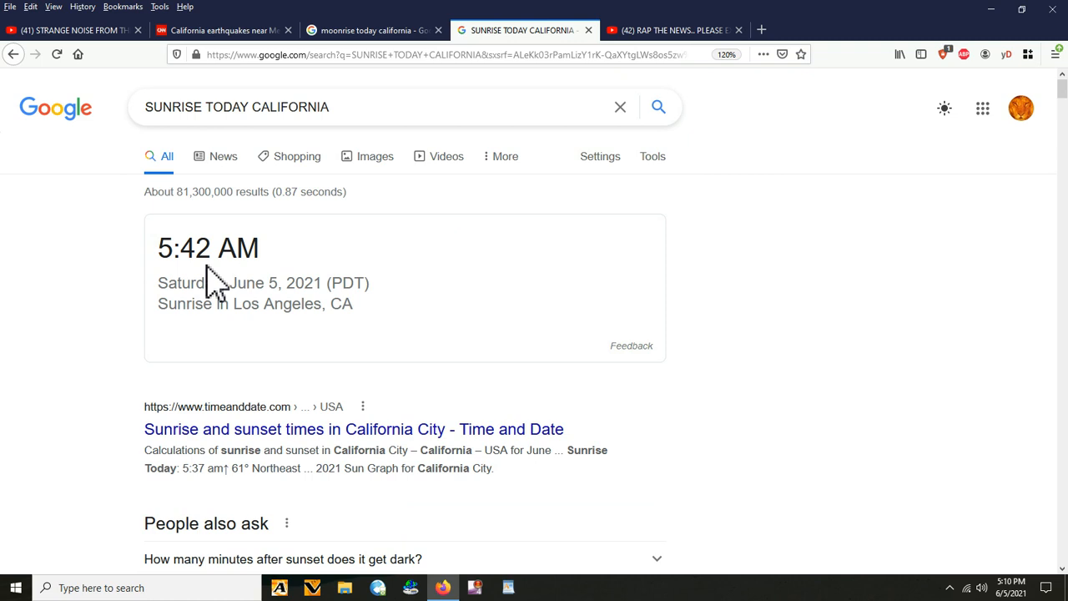
pyautogui.moveTo(376, 50)
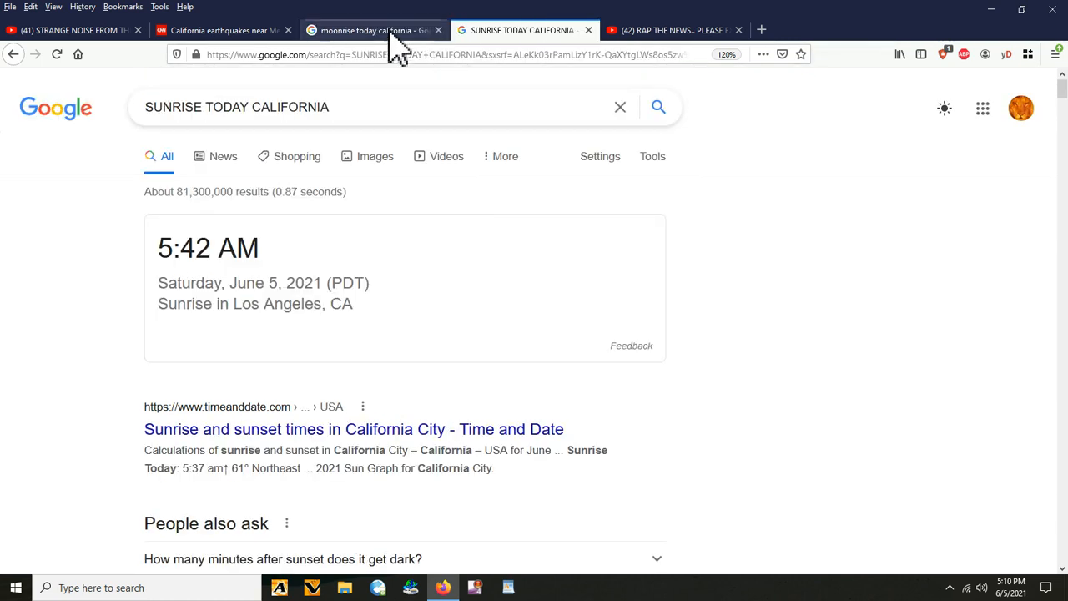
pyautogui.click(371, 29)
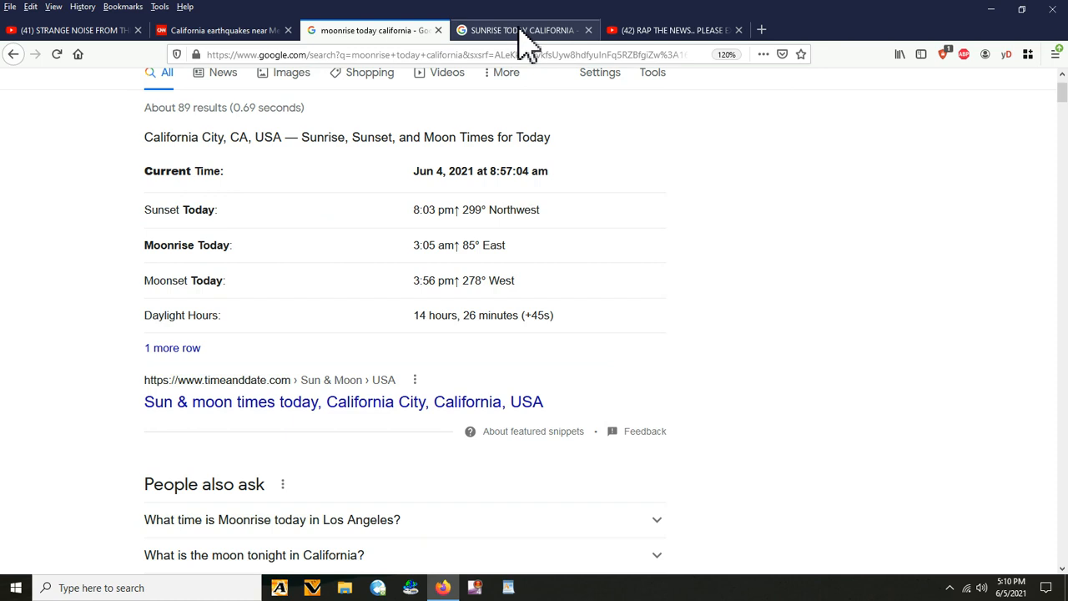
pyautogui.click(522, 28)
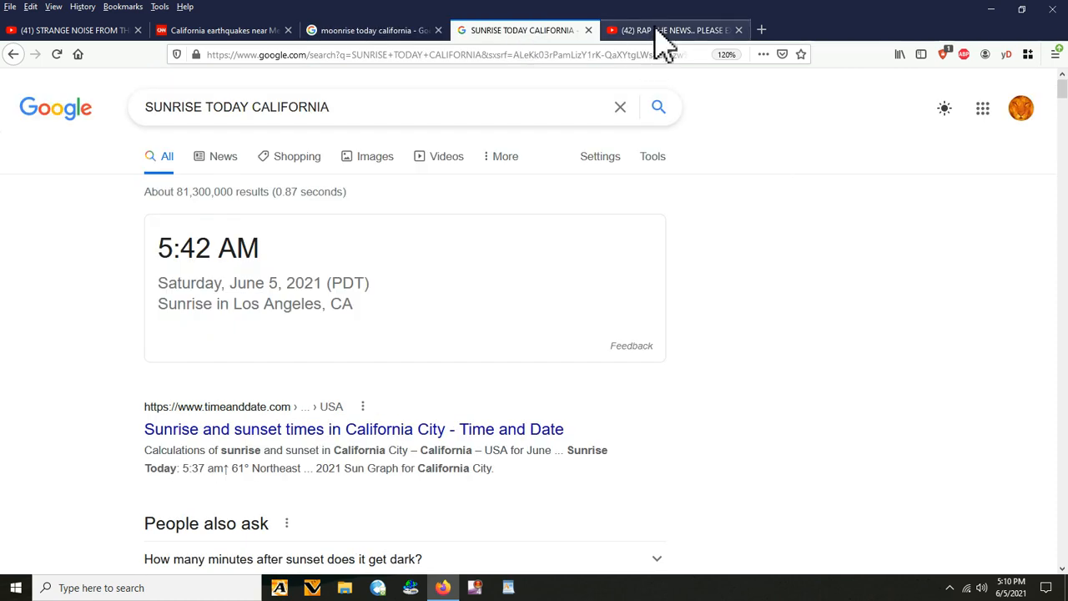
# - Play the RAP THE NEWS.. PLEASE EXPLAIN sun halo video and pause it at 0:14
pyautogui.click(676, 29)
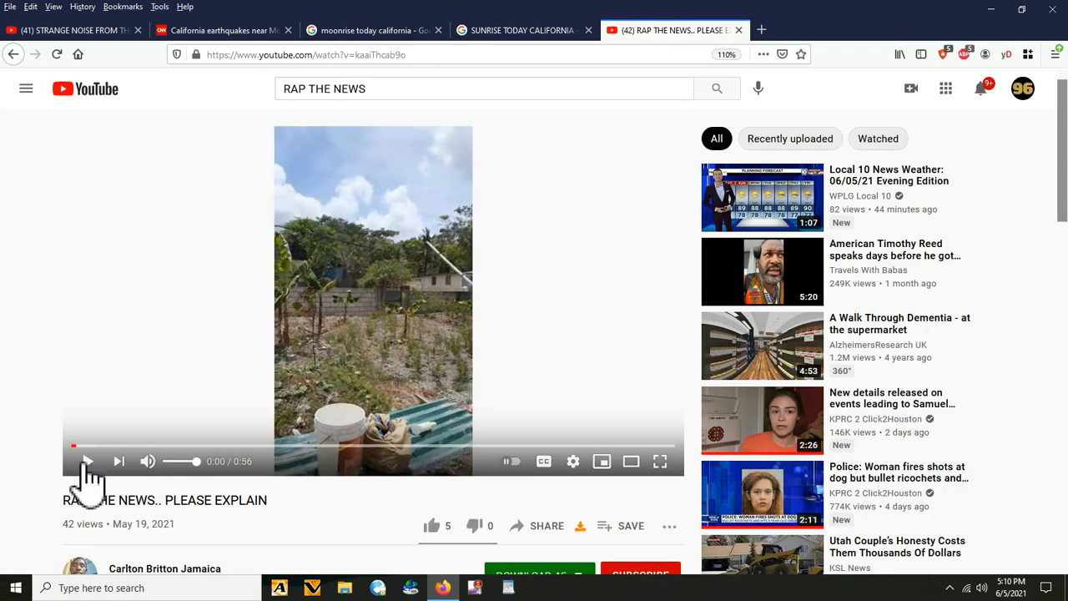
pyautogui.click(90, 461)
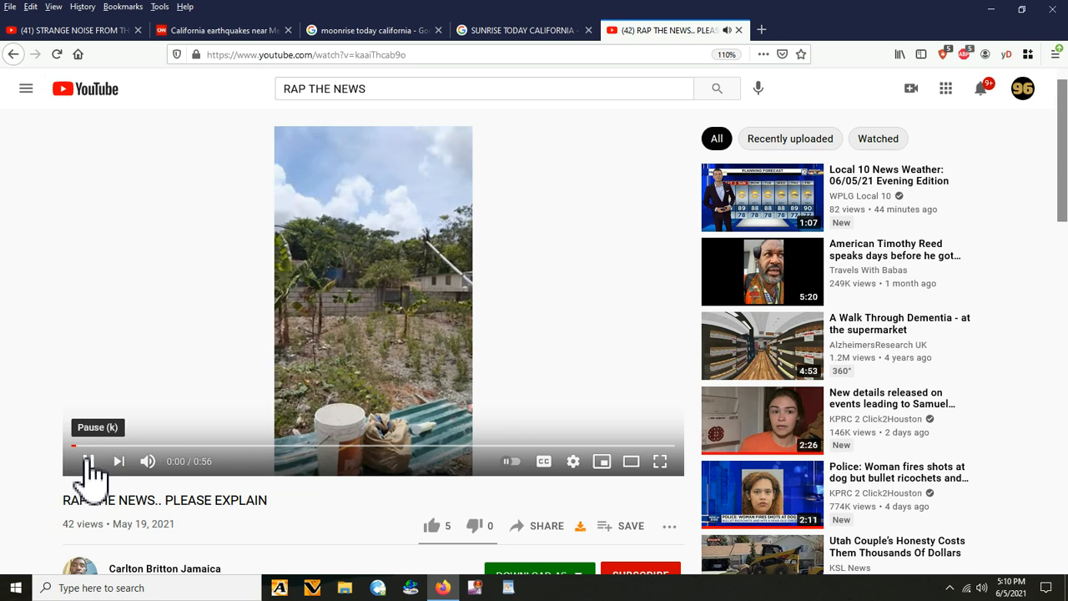
pyautogui.click(88, 461)
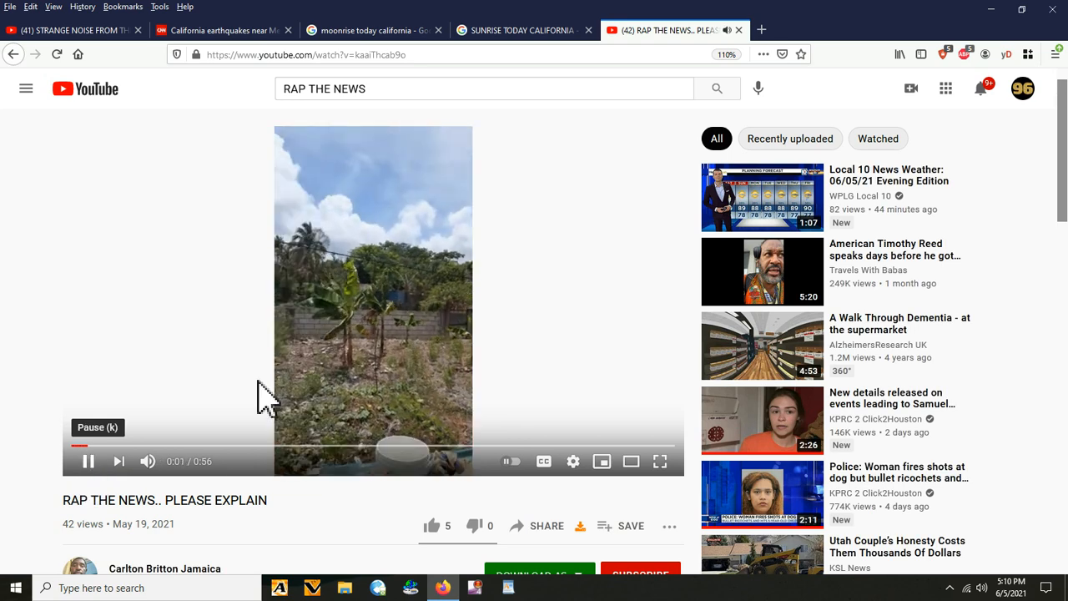
pyautogui.moveTo(11, 496)
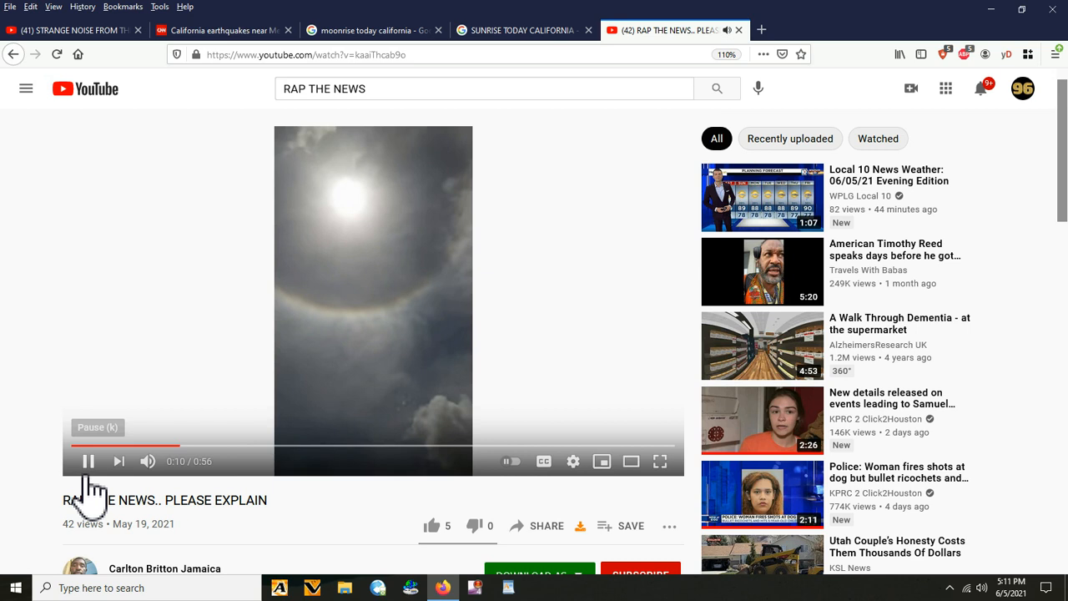
pyautogui.click(90, 461)
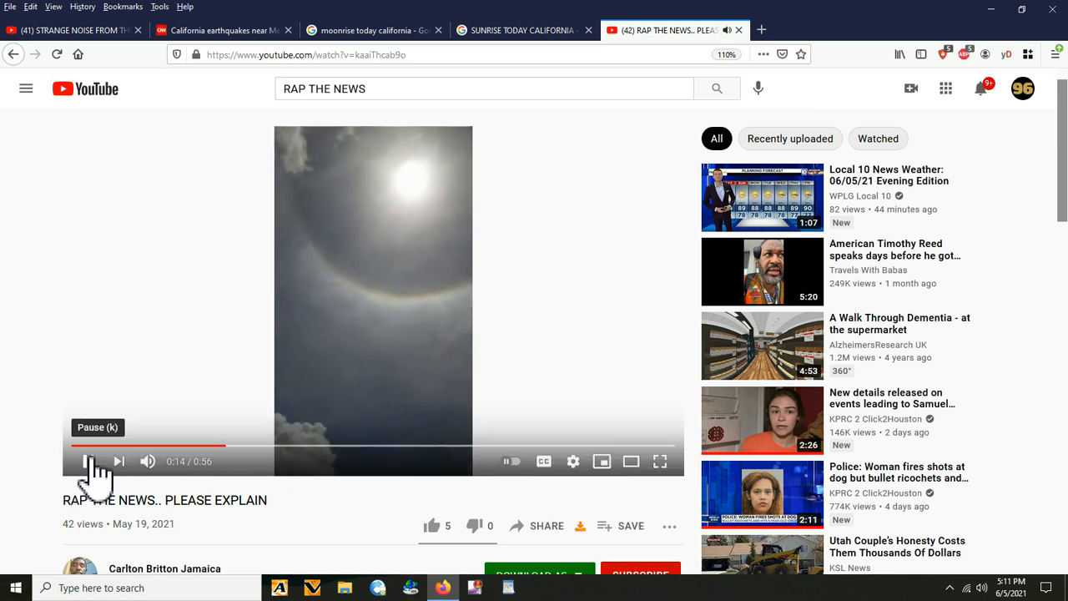
pyautogui.click(87, 460)
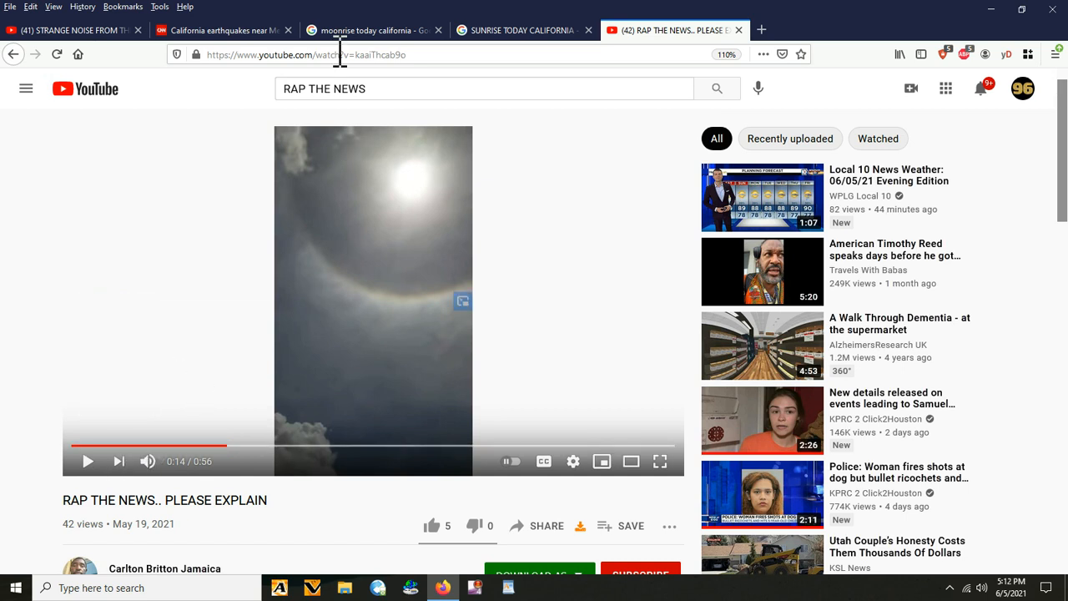
pyautogui.click(221, 29)
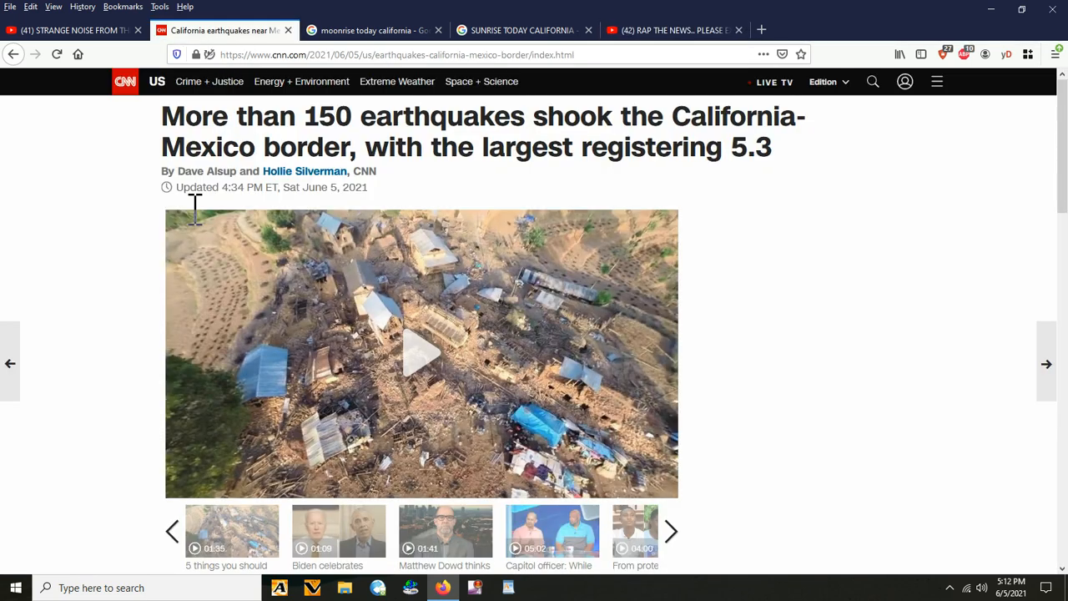
pyautogui.moveTo(157, 265)
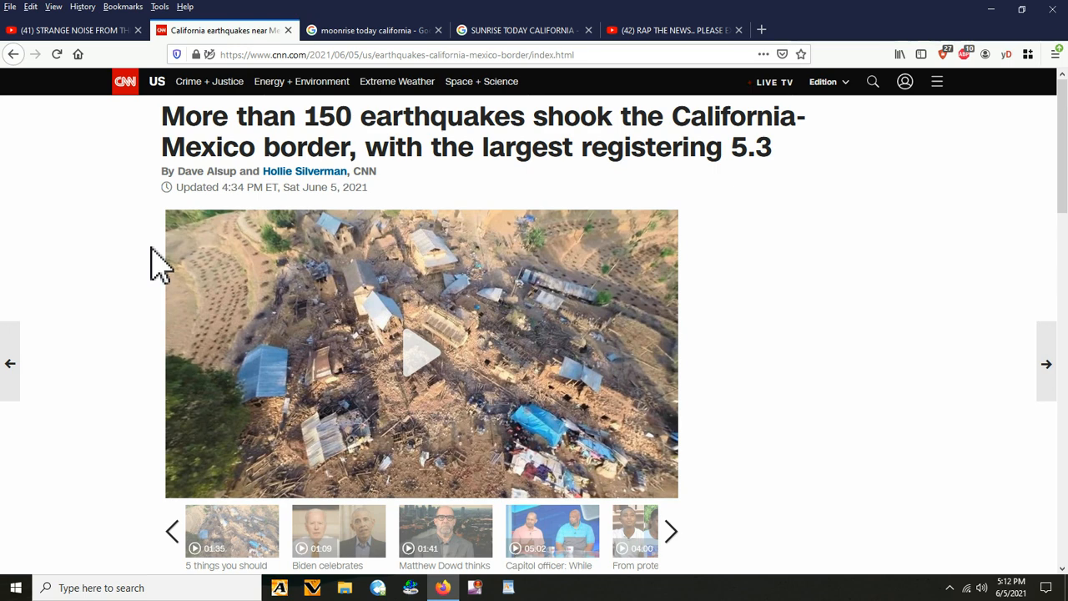
pyautogui.moveTo(142, 134)
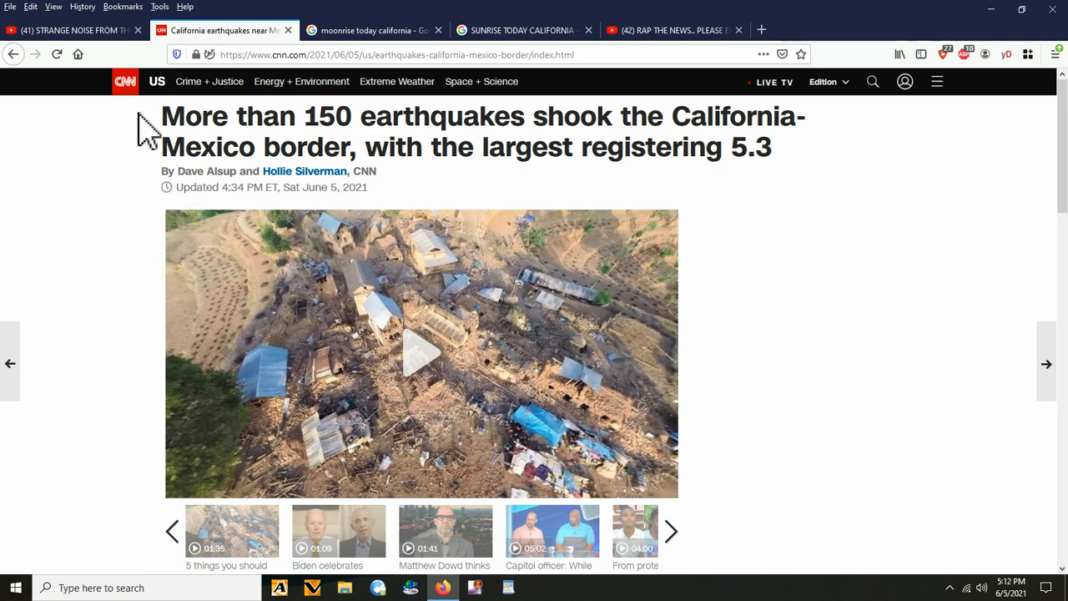
pyautogui.moveTo(371, 35)
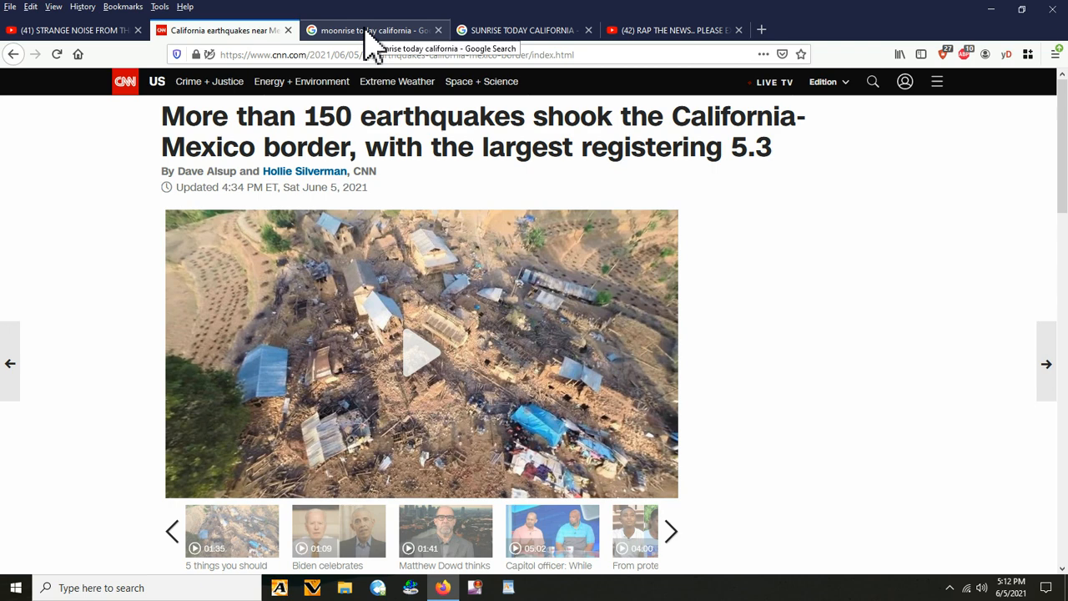
pyautogui.click(372, 28)
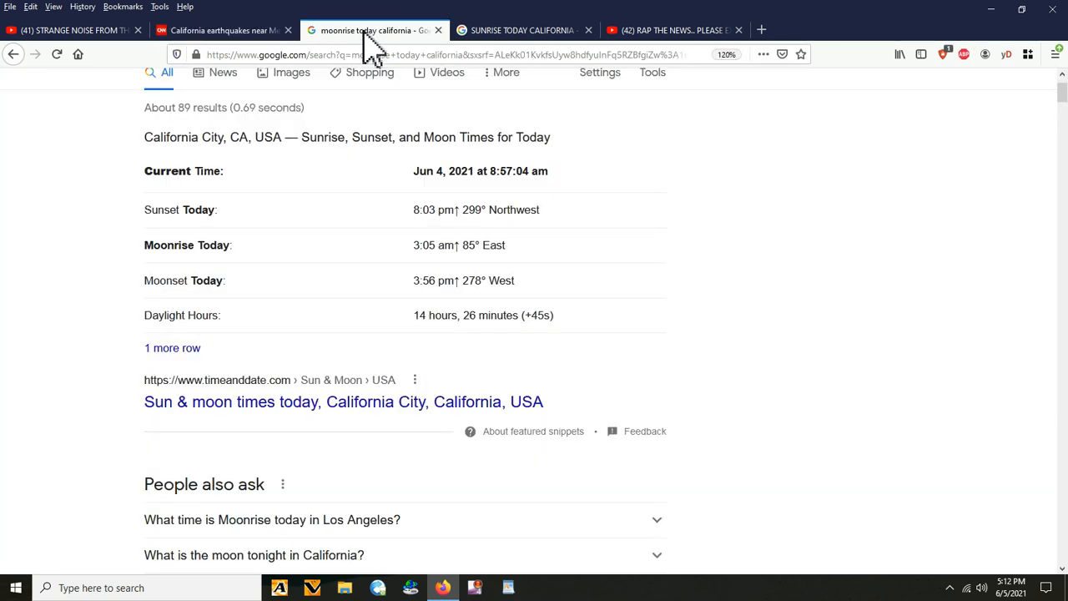
pyautogui.click(522, 30)
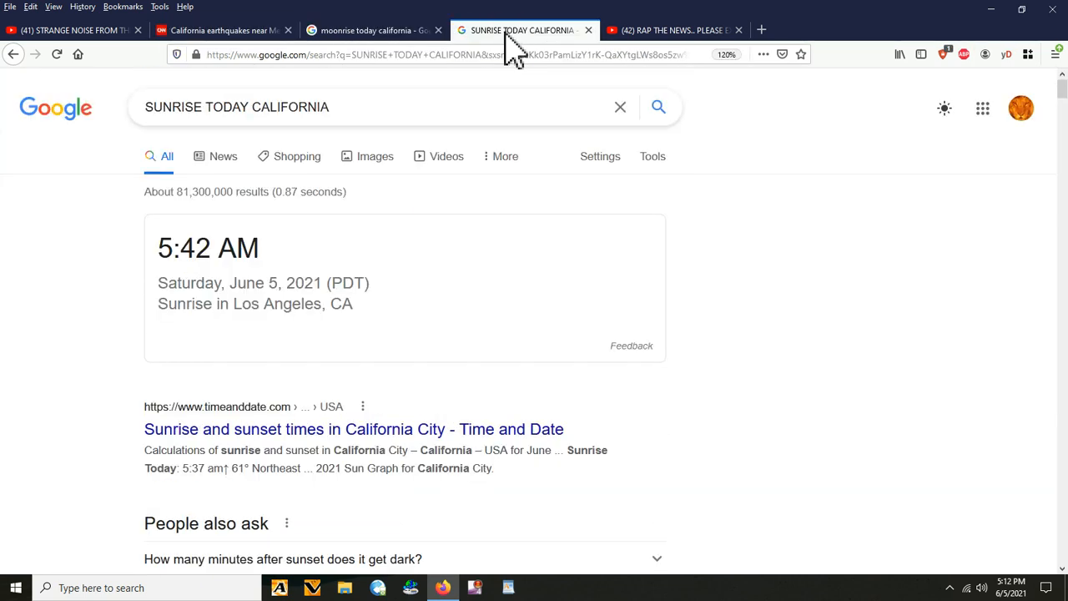
pyautogui.click(364, 27)
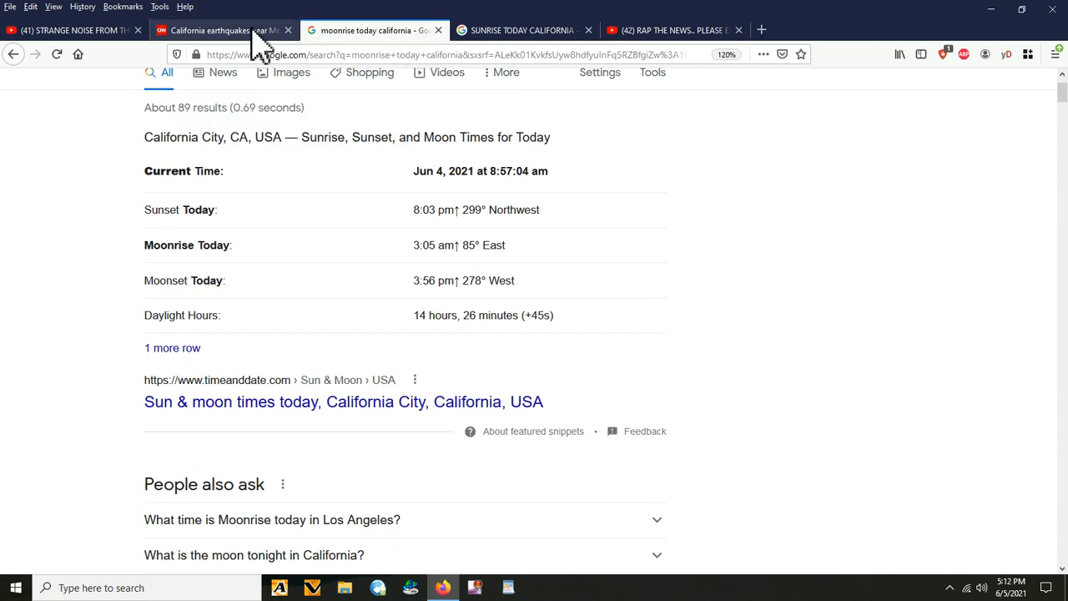
pyautogui.click(221, 30)
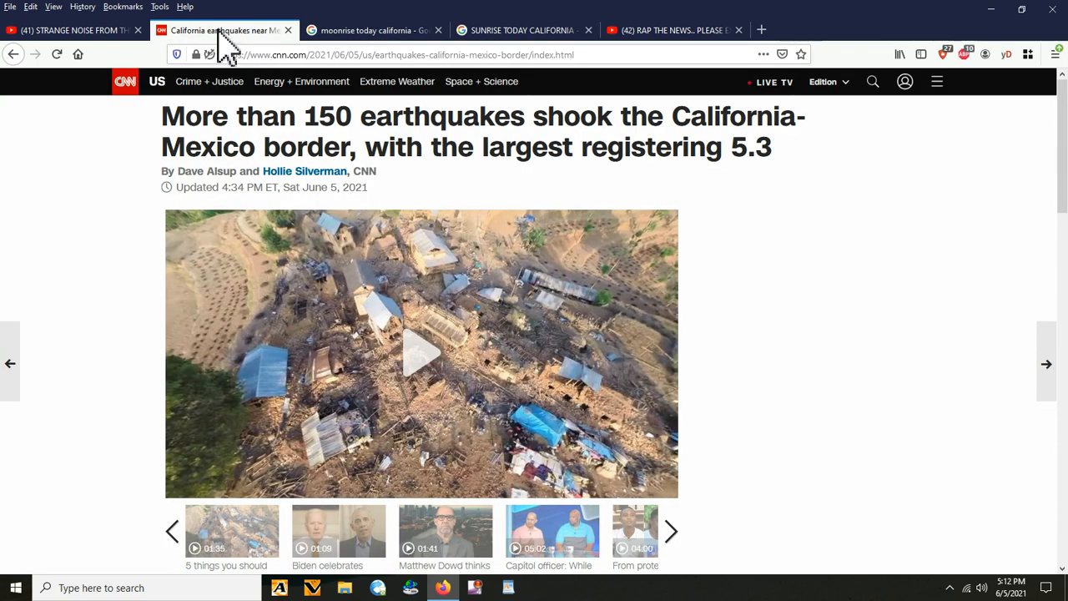
pyautogui.click(71, 30)
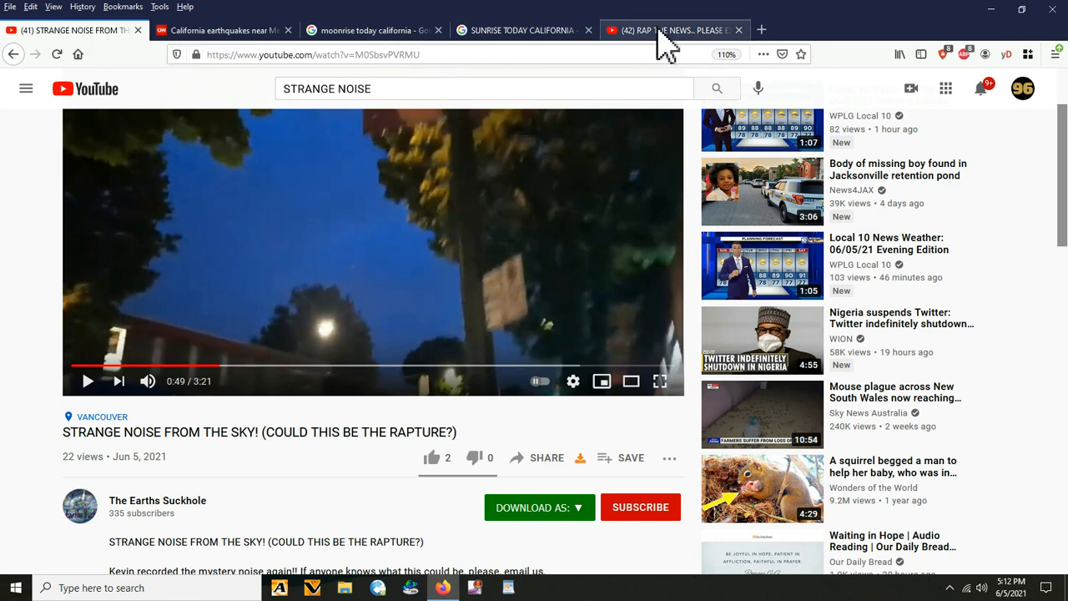
pyautogui.click(672, 29)
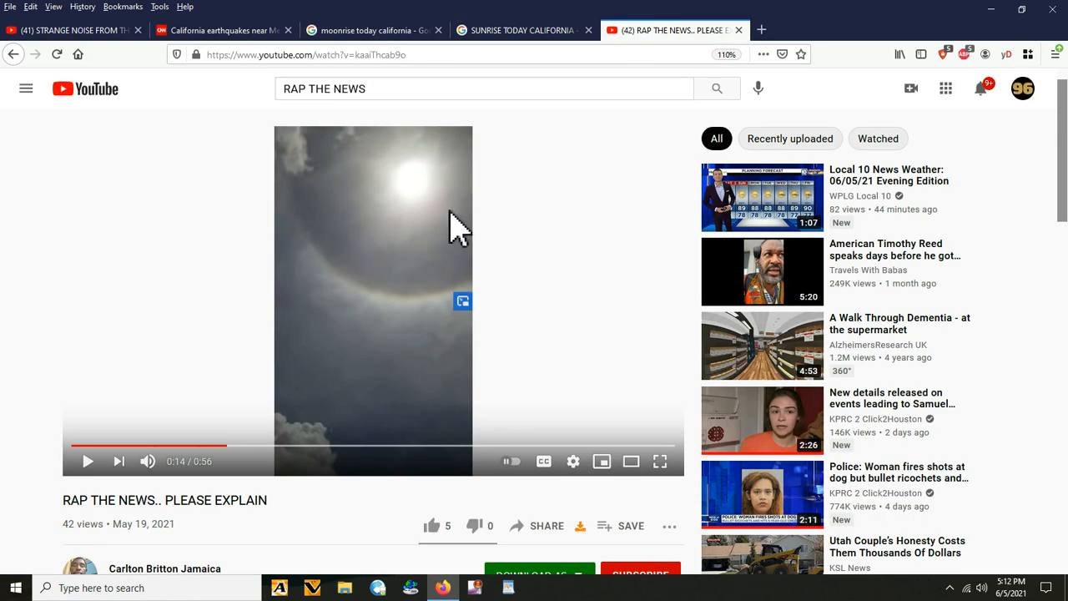